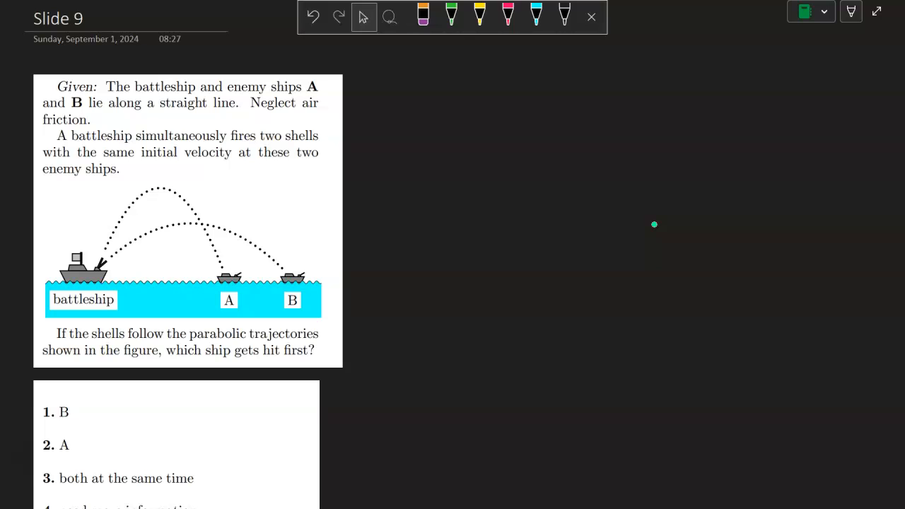
Step: Switch to green ink, underline 'trajectories' and handwrite 'paths' beside it
{"action": "left_click", "coordinate": [451, 16]}
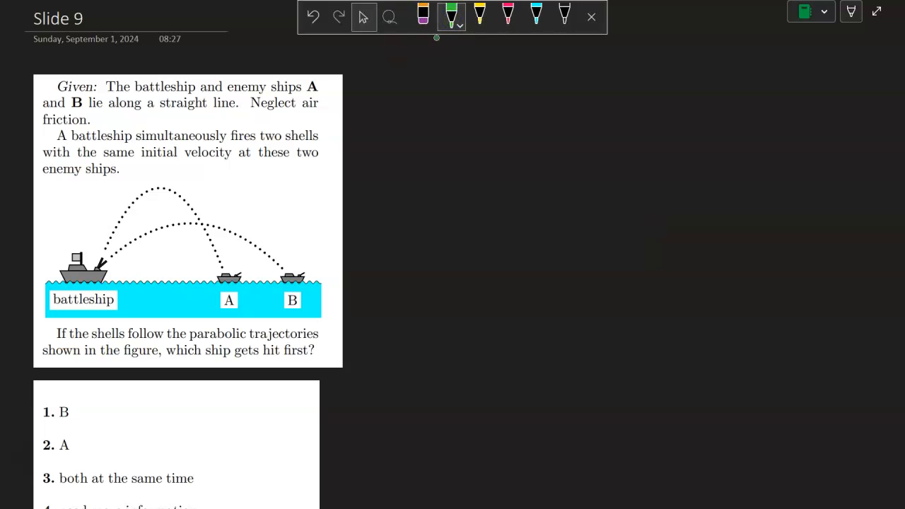
{"action": "left_click_drag", "start_coordinate": [250, 343], "coordinate": [332, 332]}
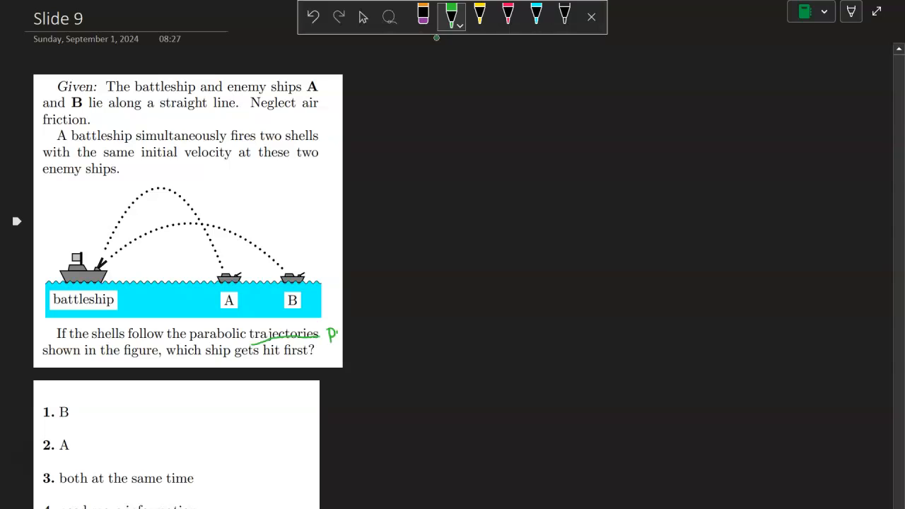
{"action": "left_click_drag", "start_coordinate": [333, 332], "coordinate": [367, 332]}
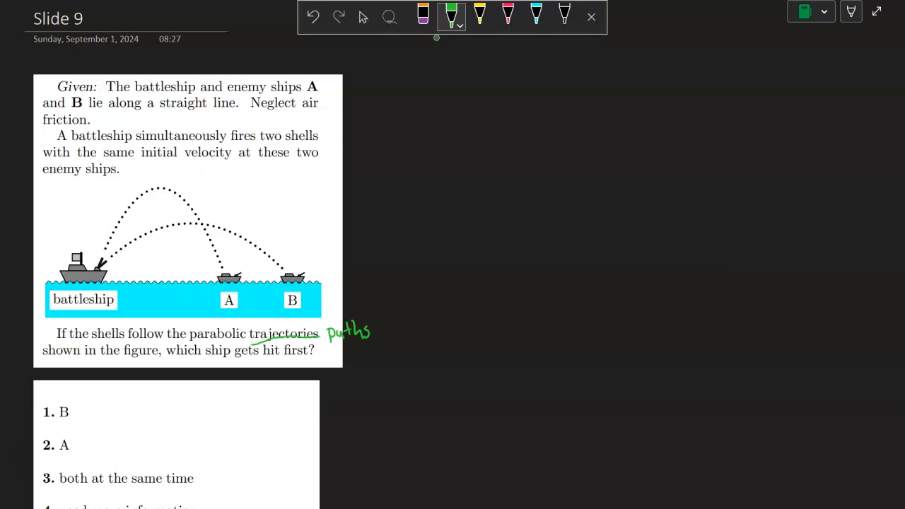
{"action": "left_click", "coordinate": [480, 15]}
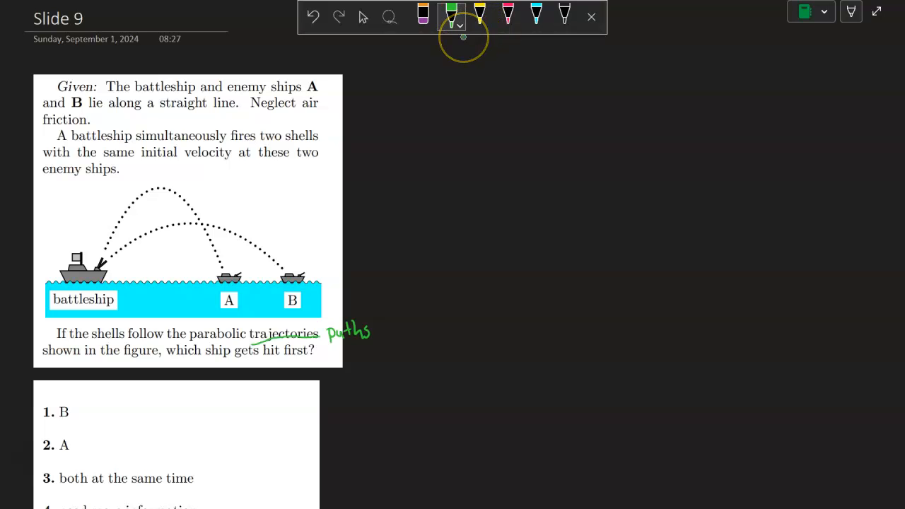
{"action": "left_click", "coordinate": [451, 16]}
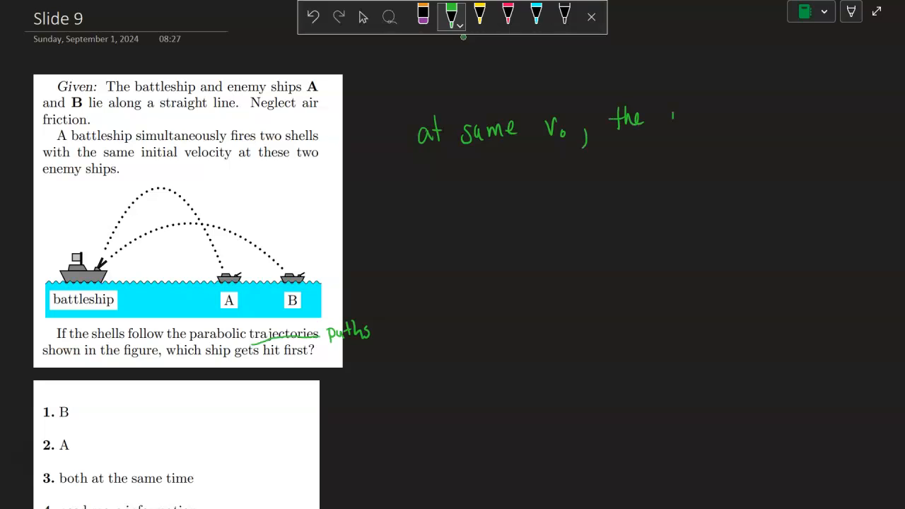
Step: Handwrite 'at same v0, the projectile that goes higher spends more time in the air'
{"action": "type", "text": "projec"}
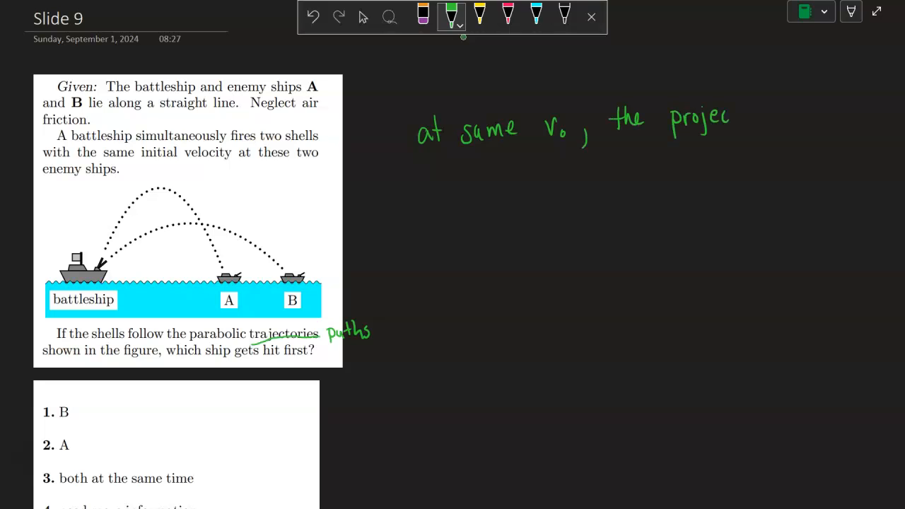
{"action": "type", "text": "tile"}
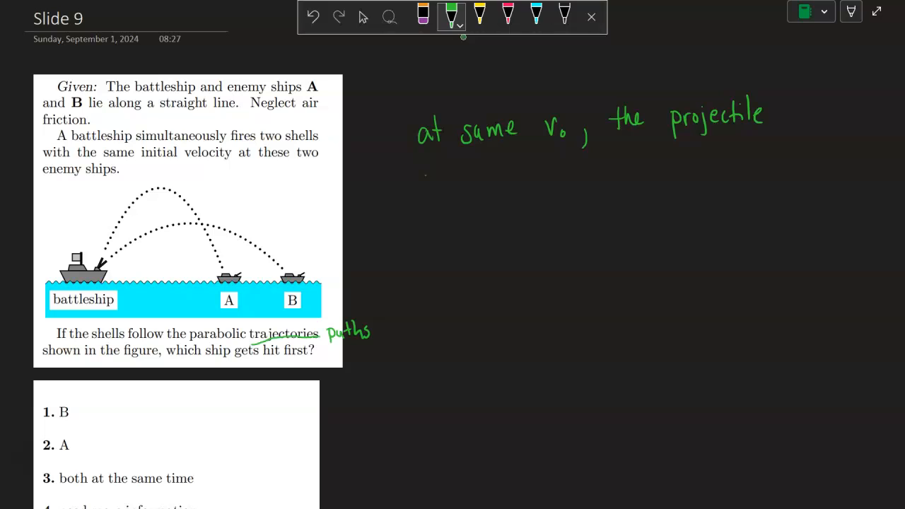
{"action": "left_click_drag", "start_coordinate": [416, 180], "coordinate": [472, 180]}
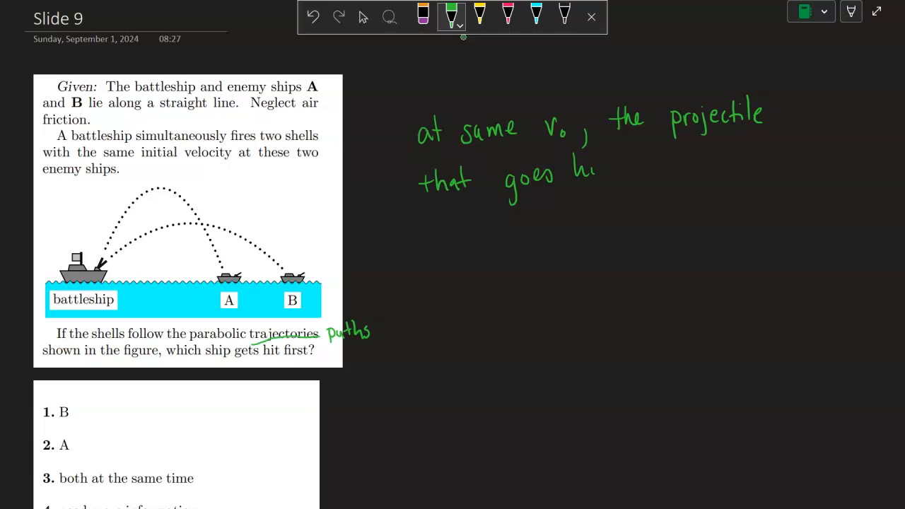
{"action": "type", "text": "higher spends more"}
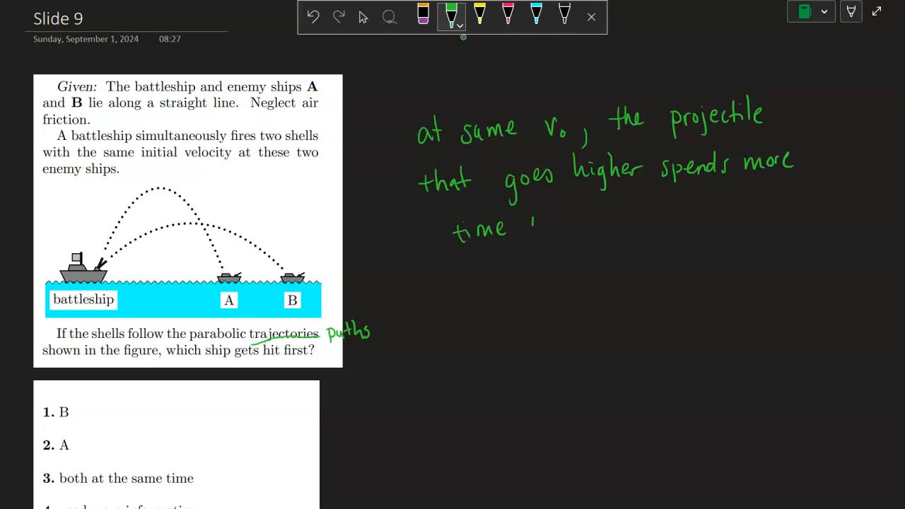
{"action": "type", "text": "in the air"}
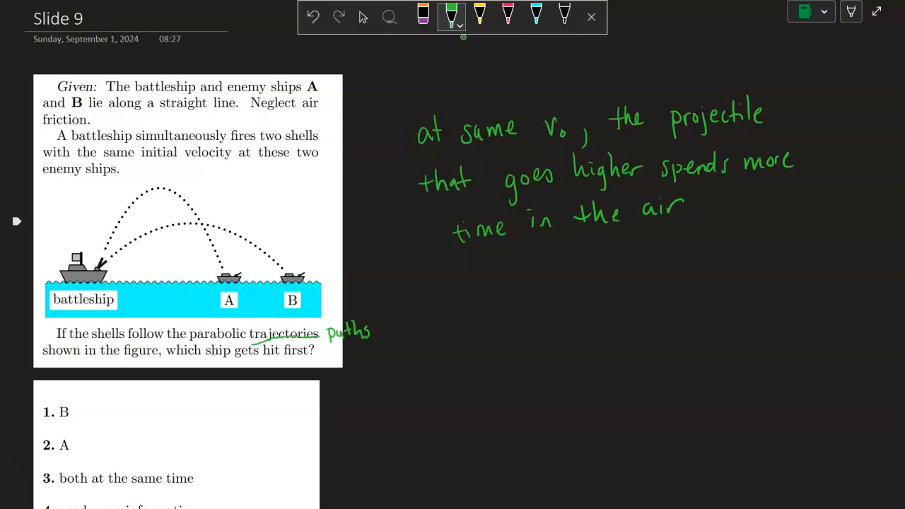
Step: Draw an arrow labelled 'more time in air' at the higher arc, then leave full-page view
{"action": "left_click_drag", "start_coordinate": [159, 184], "coordinate": [180, 173]}
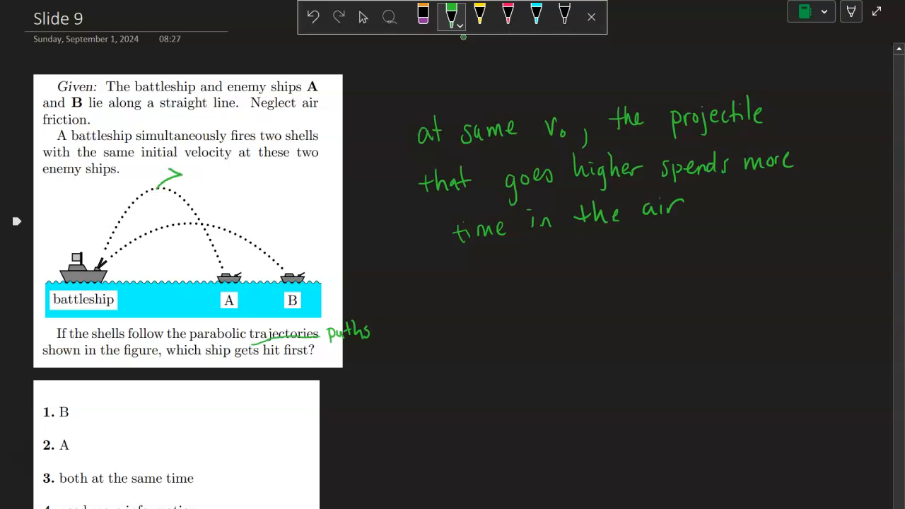
{"action": "type", "text": "more time"}
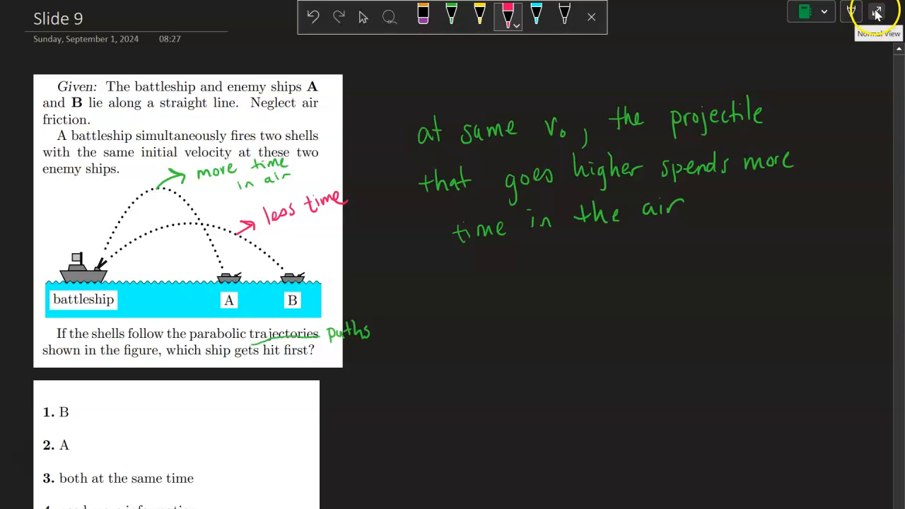
{"action": "left_click", "coordinate": [876, 12]}
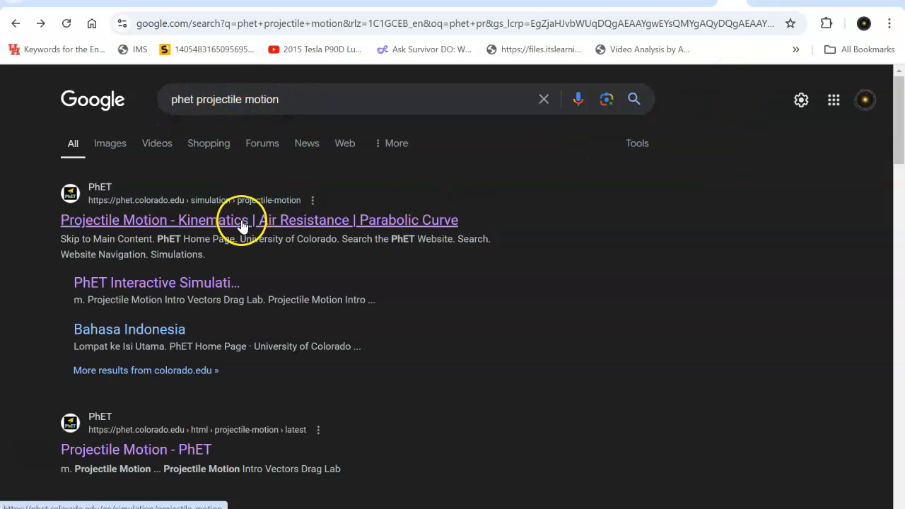
Step: Open the PhET Projectile Motion search result and enter its Lab screen
{"action": "left_click", "coordinate": [259, 220]}
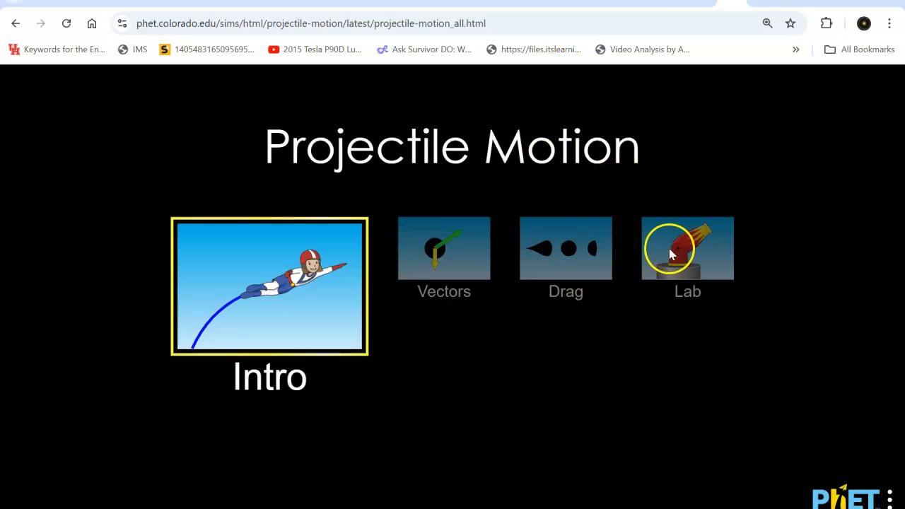
{"action": "left_click", "coordinate": [687, 247]}
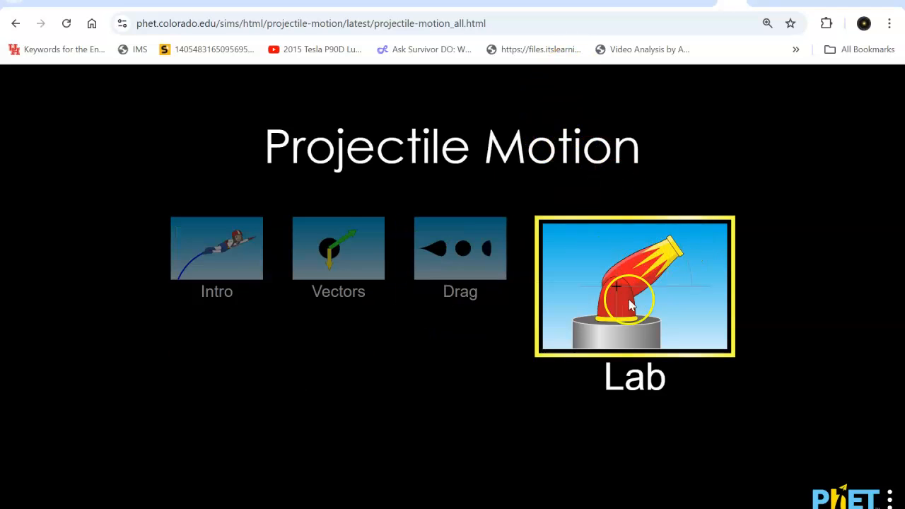
{"action": "left_click", "coordinate": [634, 285]}
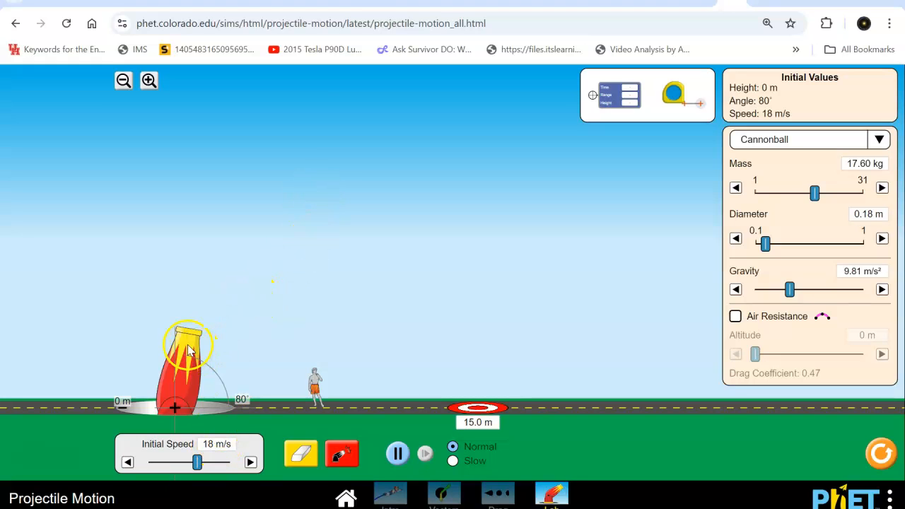
Step: Lower the cannon to 29°, fire it, and drag out the time/range/height probe
{"action": "left_click_drag", "start_coordinate": [187, 339], "coordinate": [219, 367]}
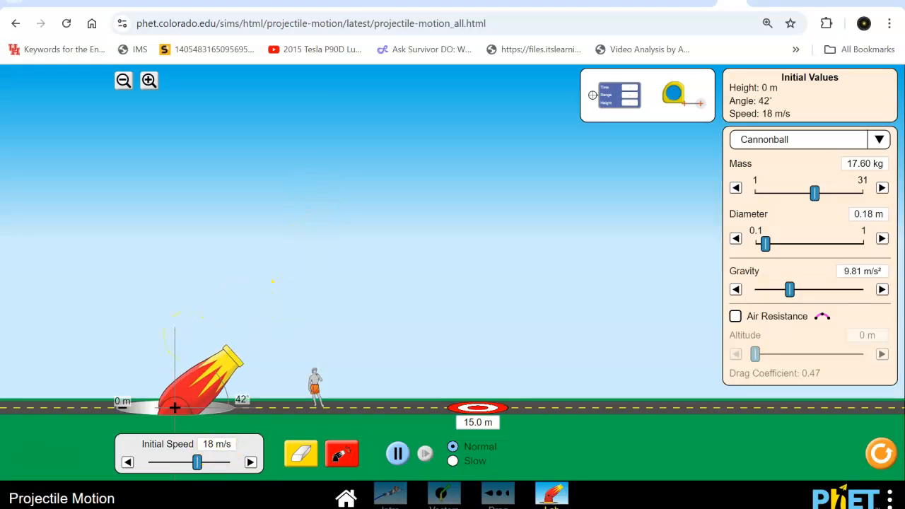
{"action": "left_click_drag", "start_coordinate": [234, 360], "coordinate": [247, 375]}
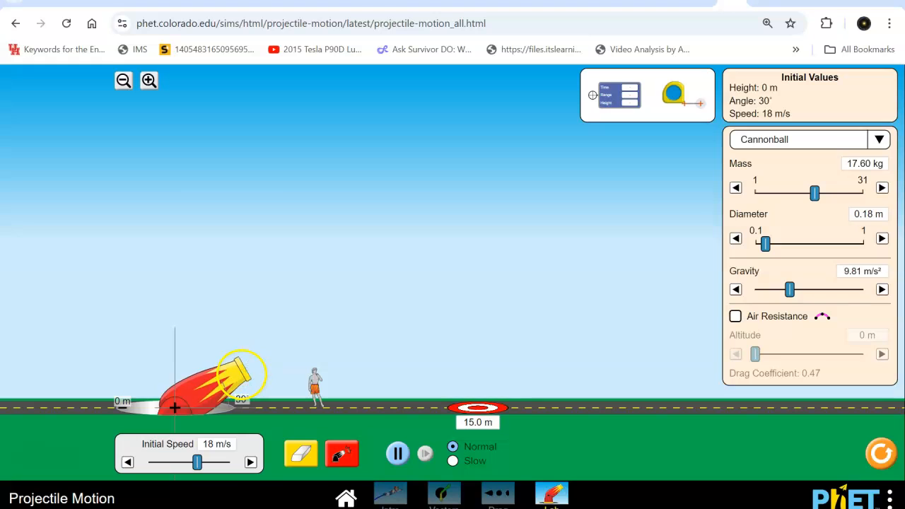
{"action": "left_click_drag", "start_coordinate": [243, 364], "coordinate": [246, 374]}
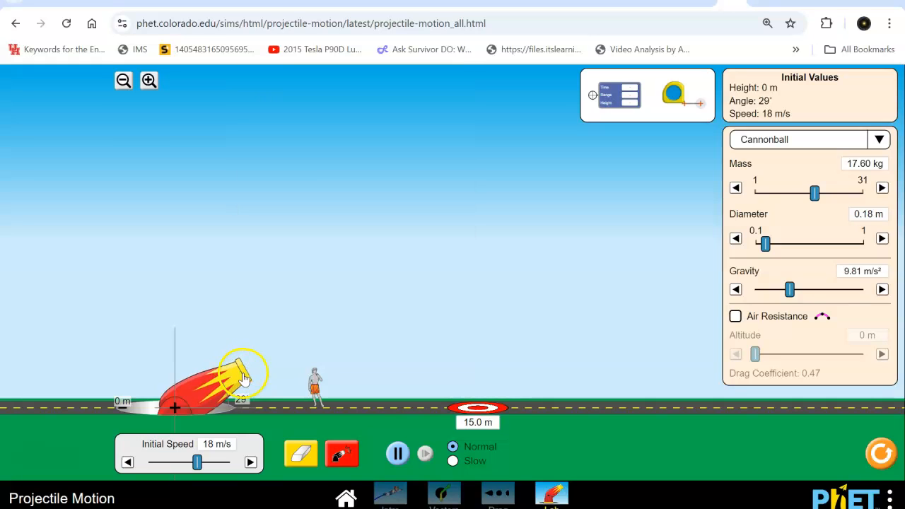
{"action": "right_click", "coordinate": [223, 357]}
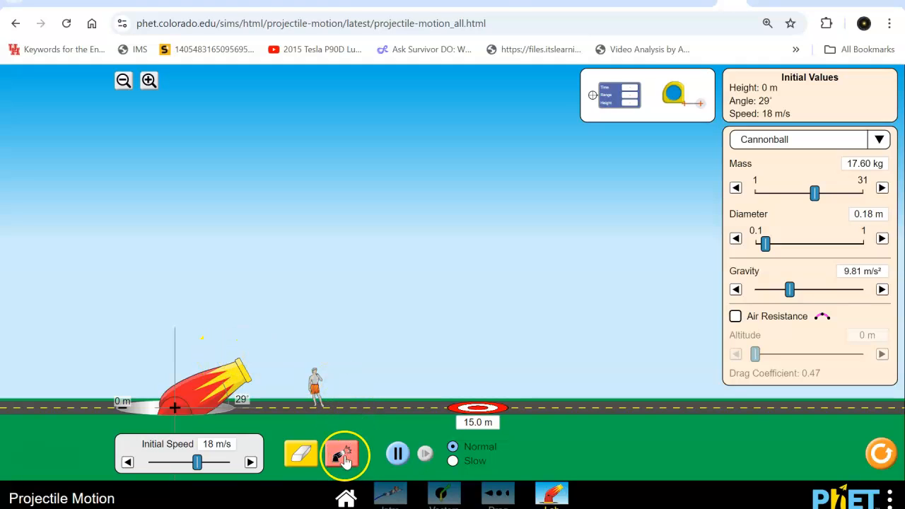
{"action": "left_click", "coordinate": [345, 454]}
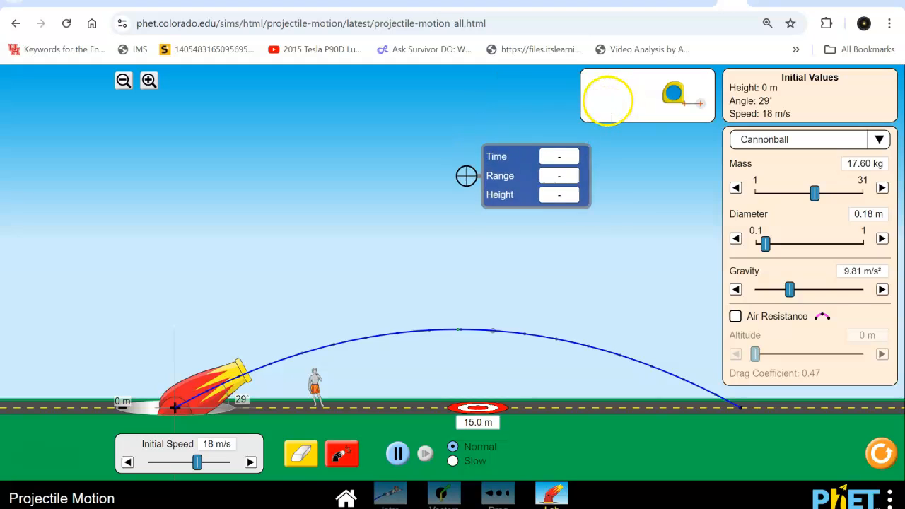
{"action": "left_click_drag", "start_coordinate": [467, 176], "coordinate": [734, 406]}
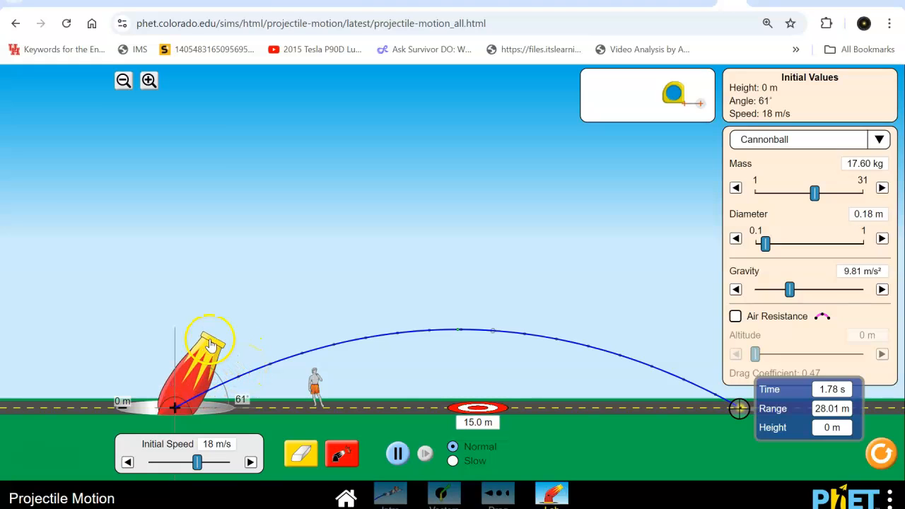
Step: Dismiss two page menus opened by accidental right-clicks on the simulation
{"action": "right_click", "coordinate": [212, 347]}
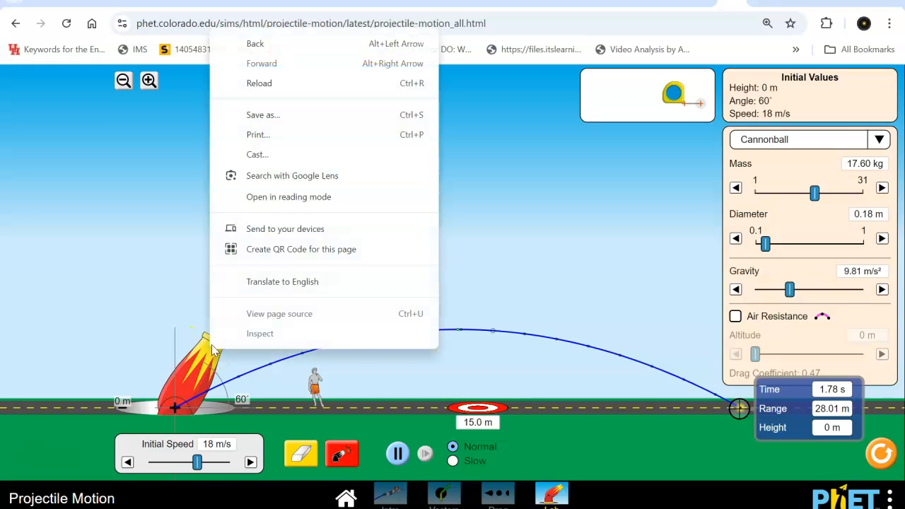
{"action": "left_click", "coordinate": [587, 234]}
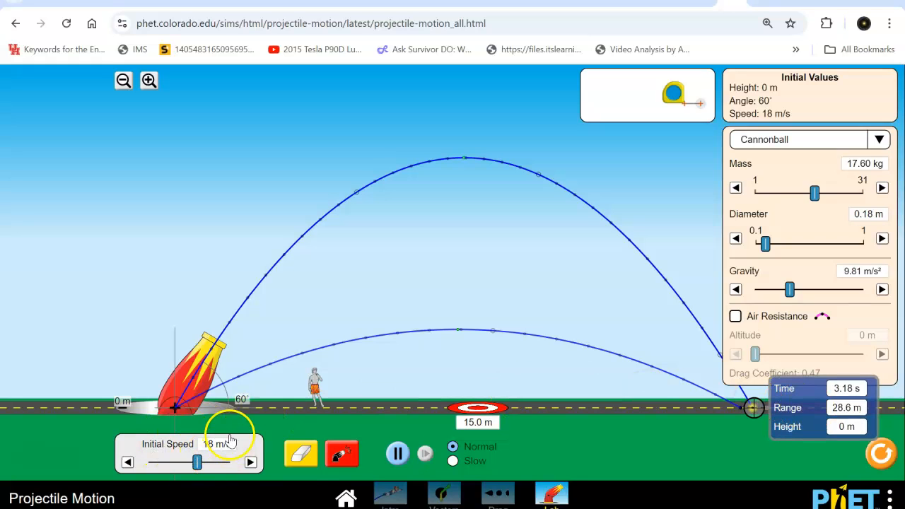
{"action": "mouse_move", "coordinate": [809, 412]}
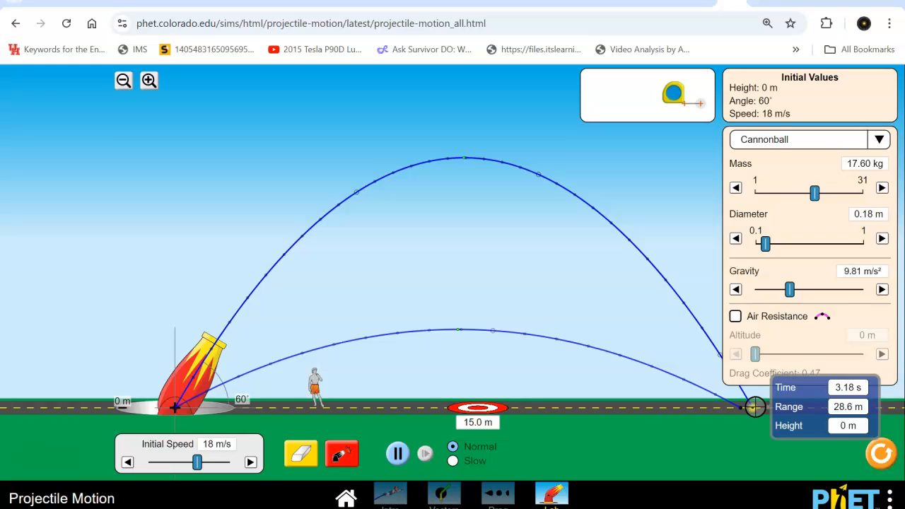
{"action": "right_click", "coordinate": [798, 410]}
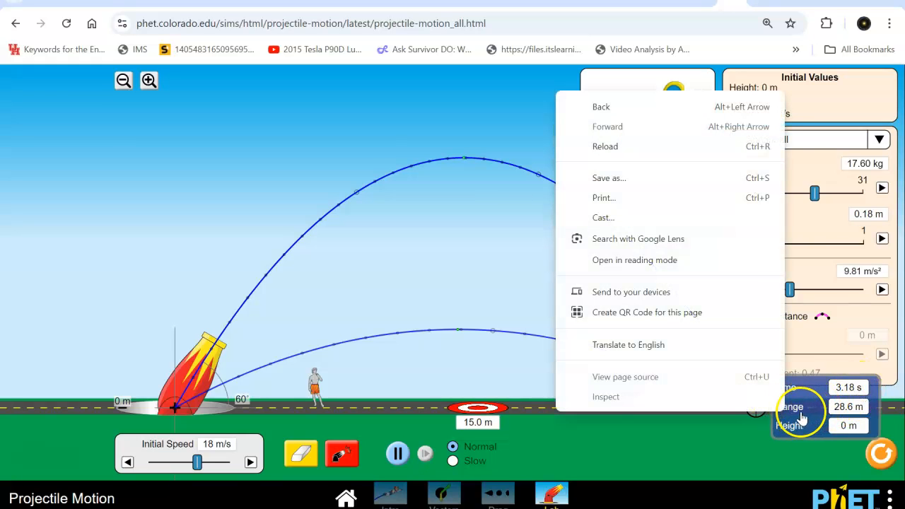
{"action": "left_click", "coordinate": [353, 283]}
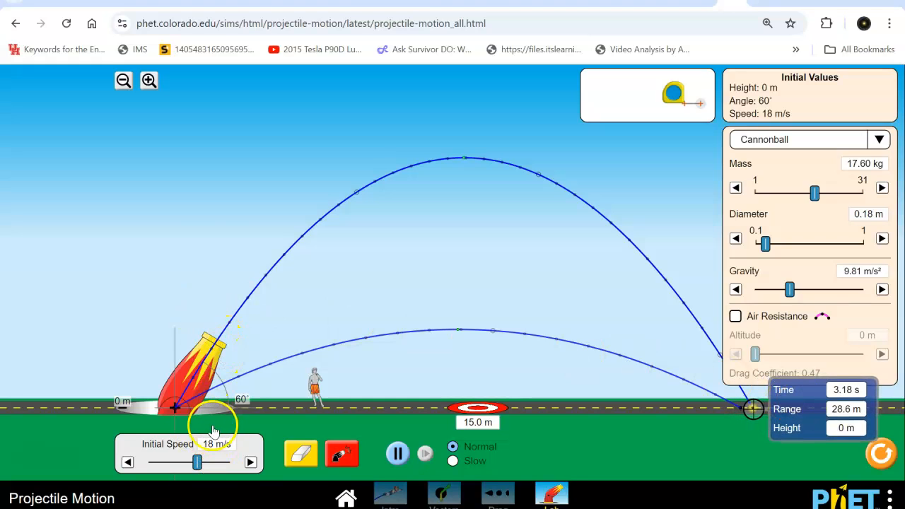
{"action": "mouse_move", "coordinate": [610, 225]}
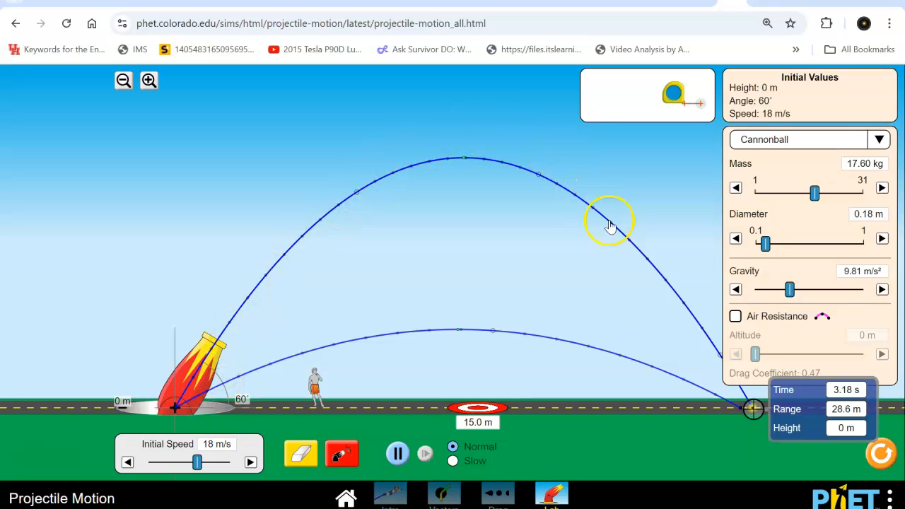